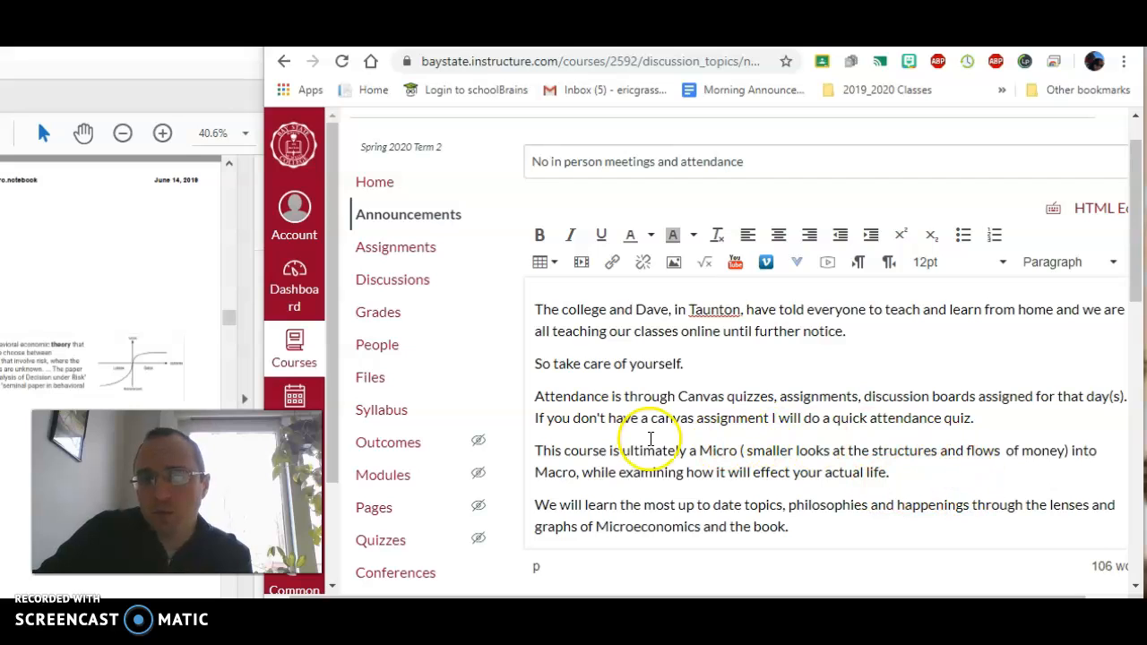
pyautogui.moveTo(1093, 440)
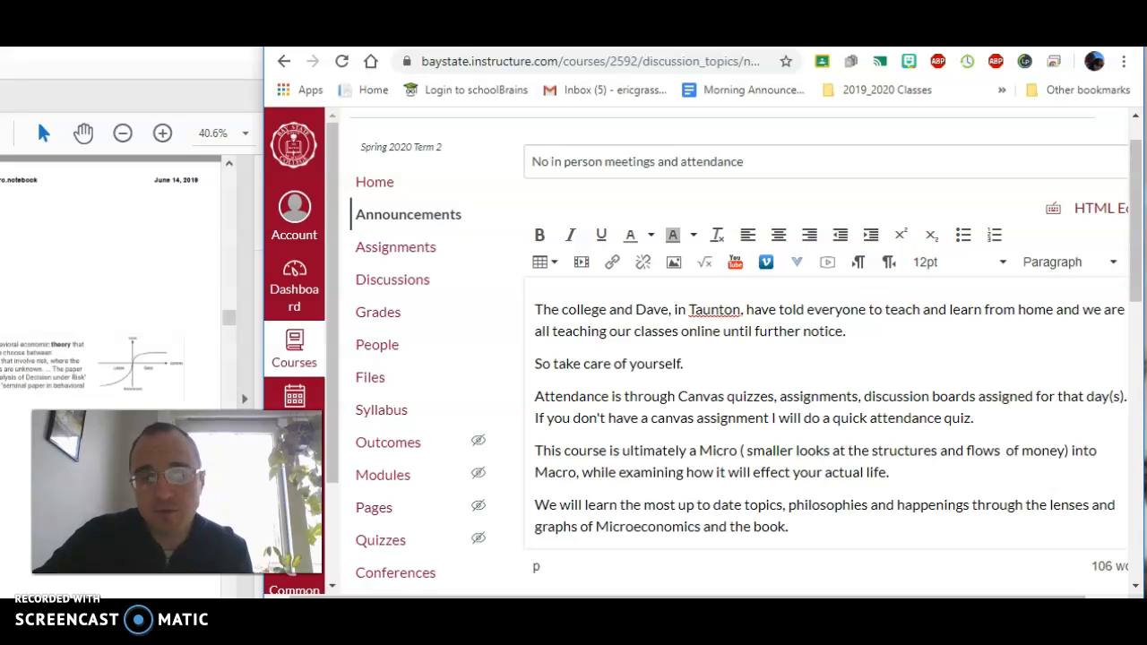
pyautogui.moveTo(391, 280)
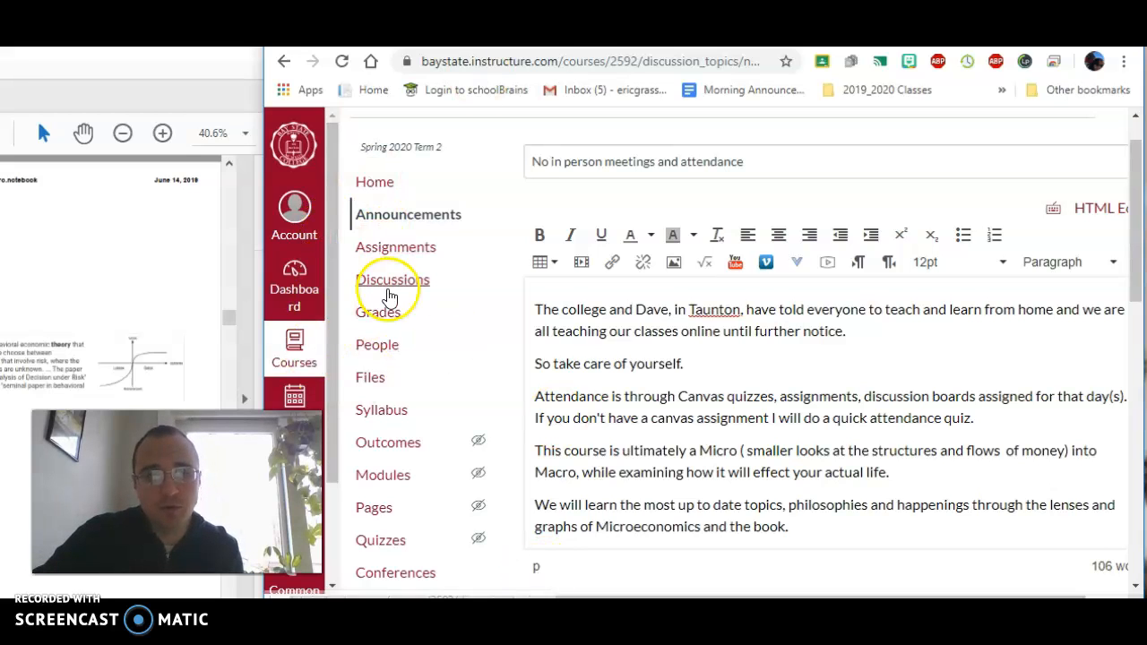
pyautogui.moveTo(433, 445)
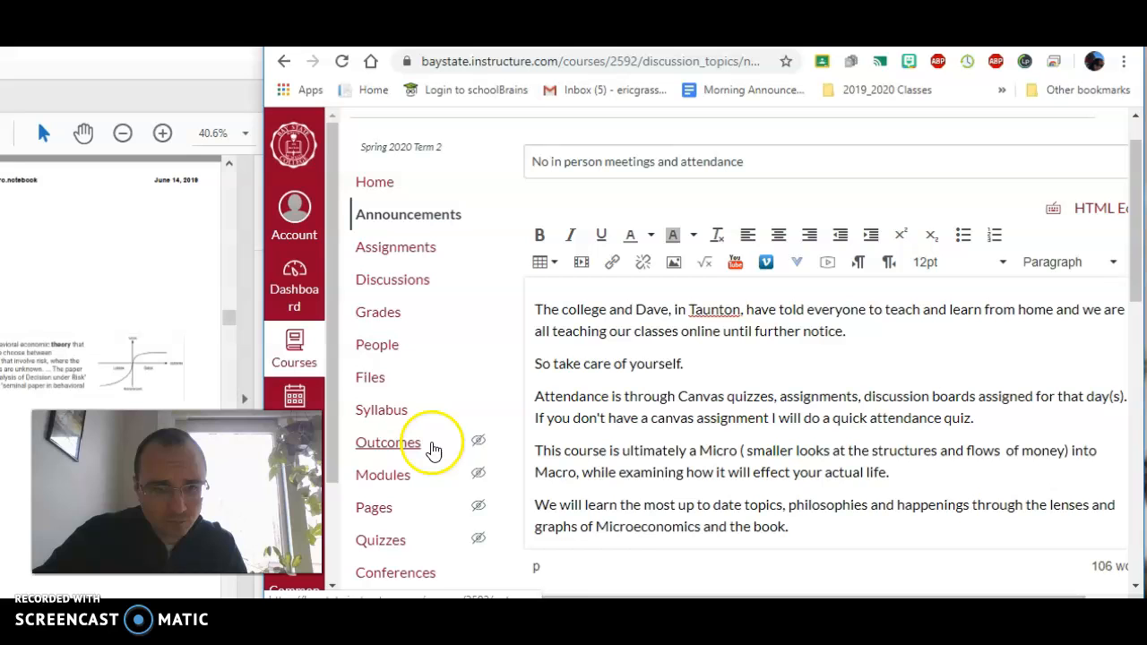
pyautogui.scroll(-3)
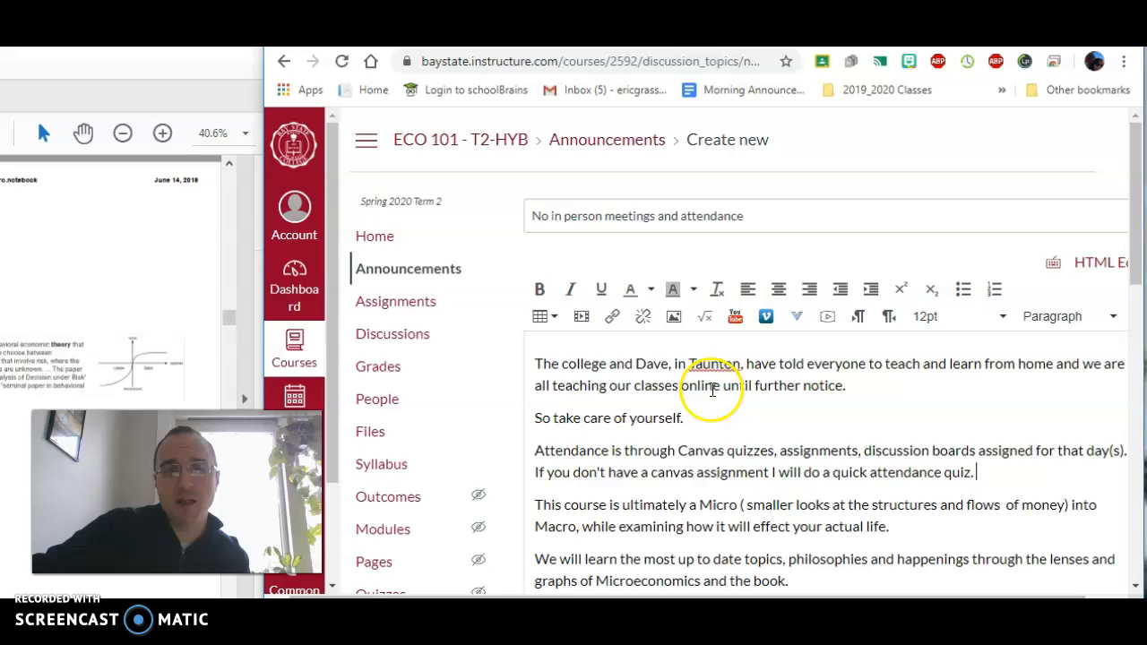
pyautogui.moveTo(415, 366)
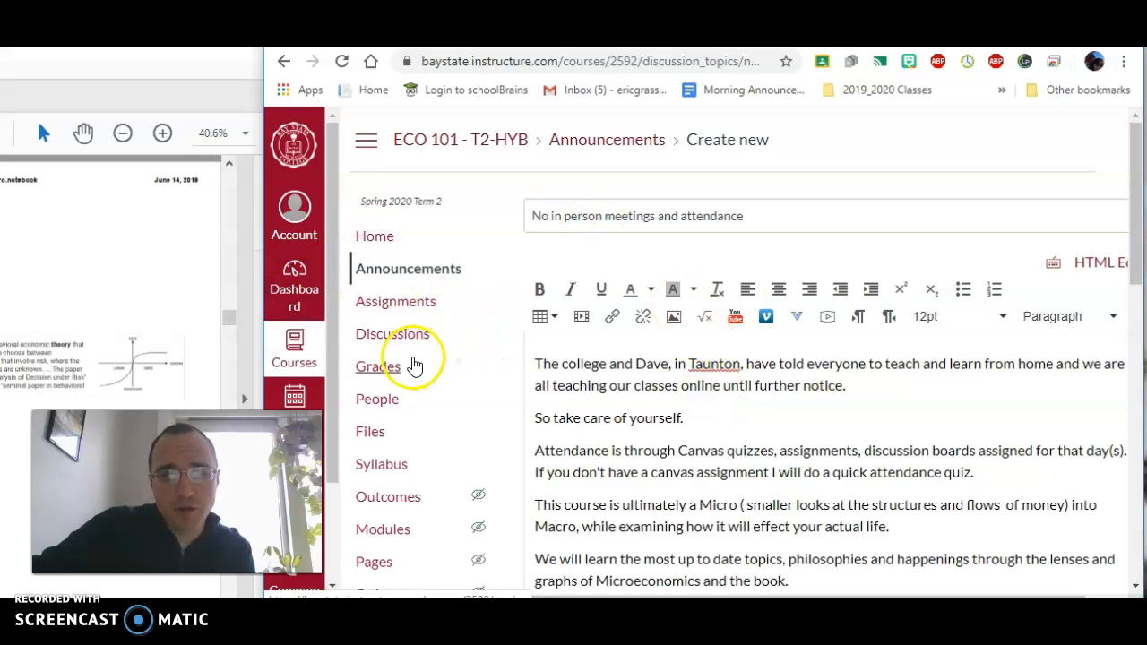
pyautogui.moveTo(392, 466)
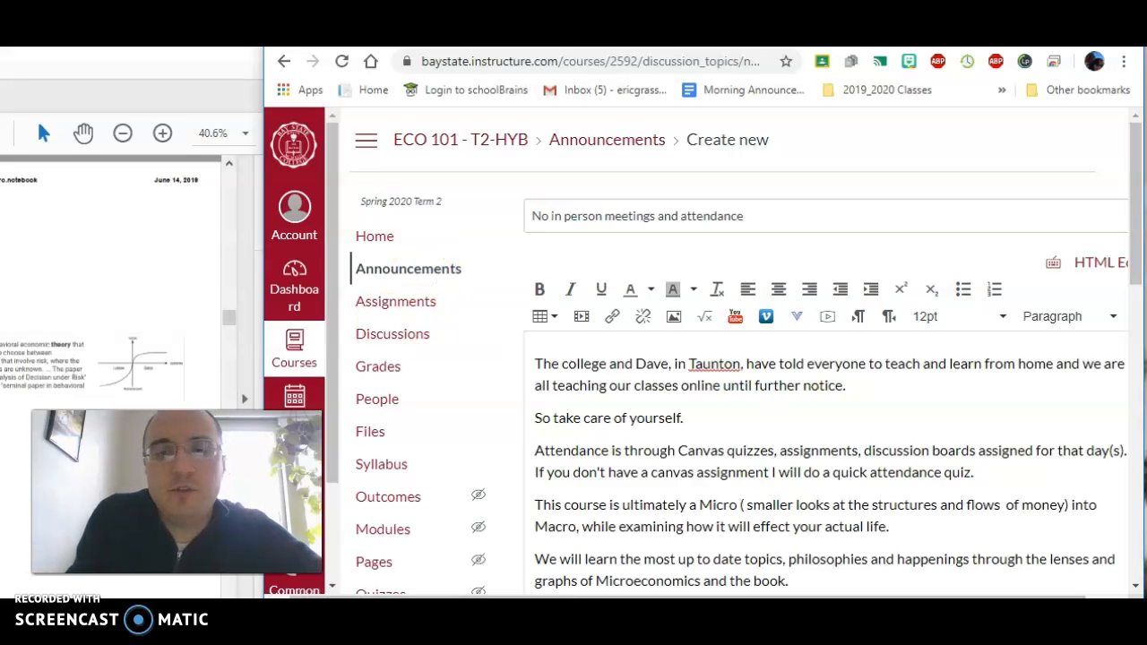
pyautogui.moveTo(31, 103)
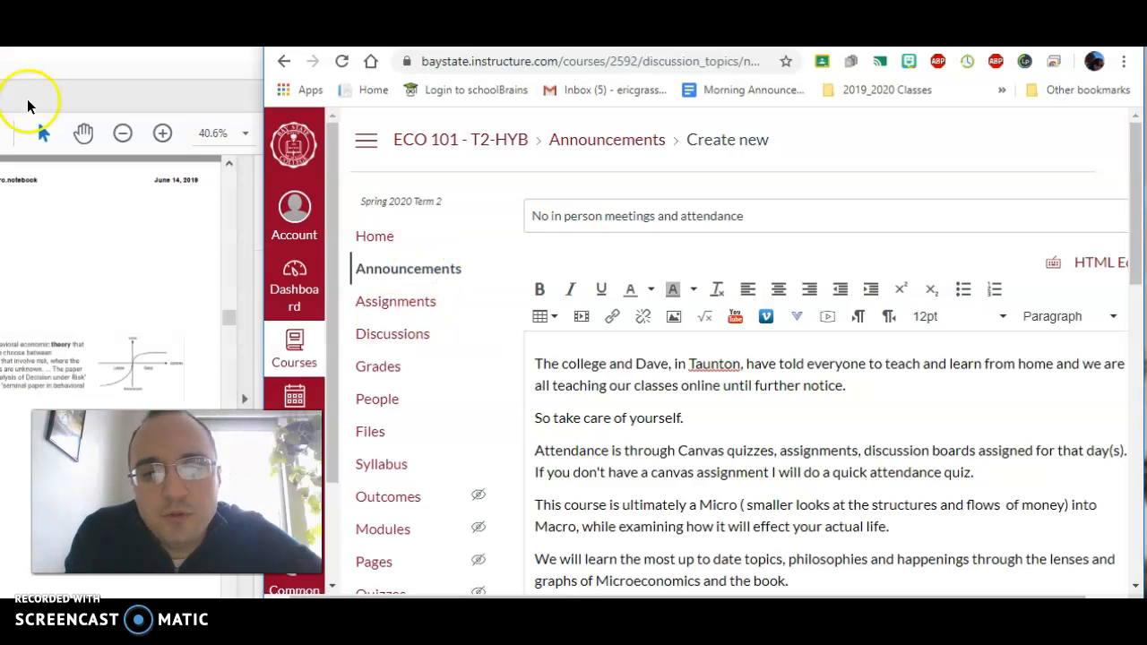
pyautogui.scroll(-3)
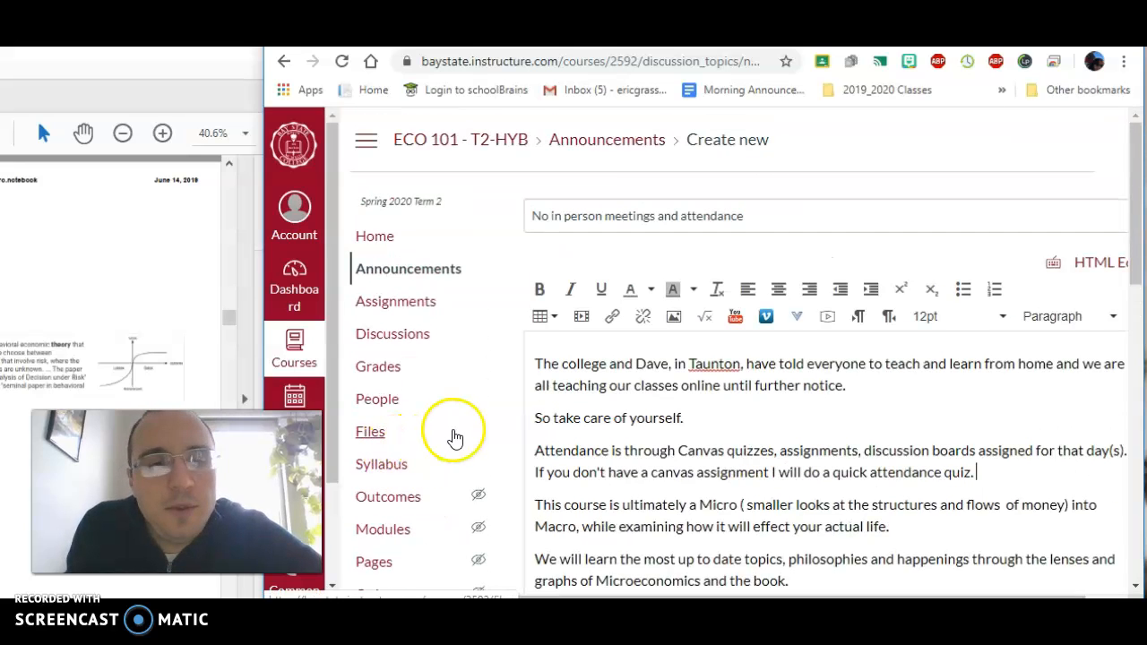
pyautogui.moveTo(425, 439)
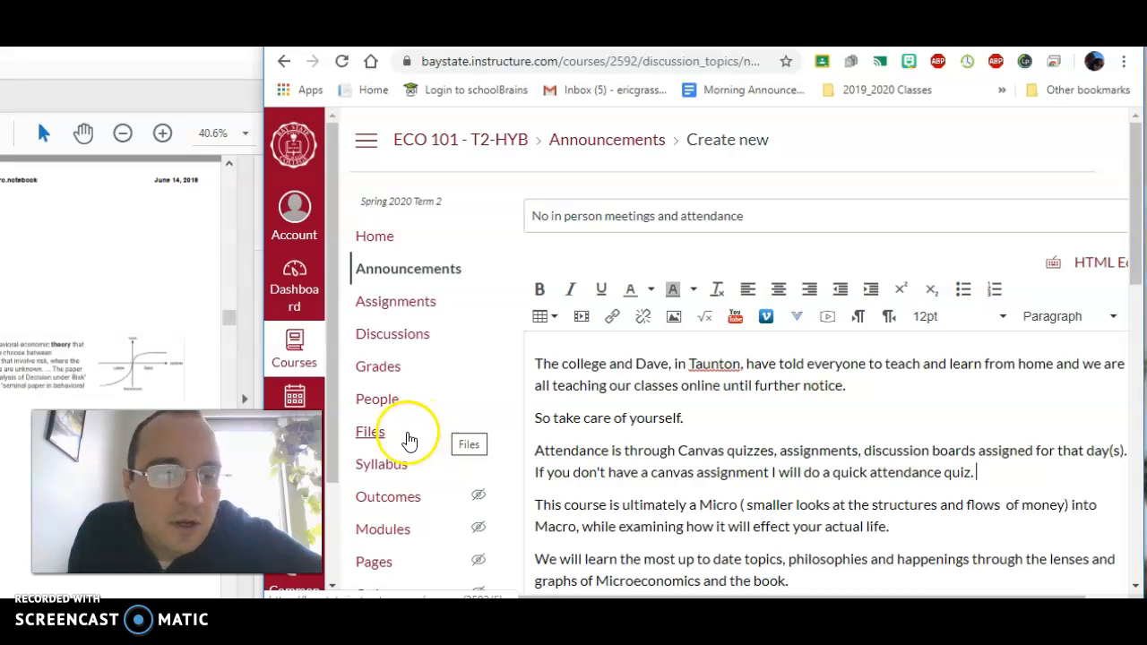
pyautogui.moveTo(372, 466)
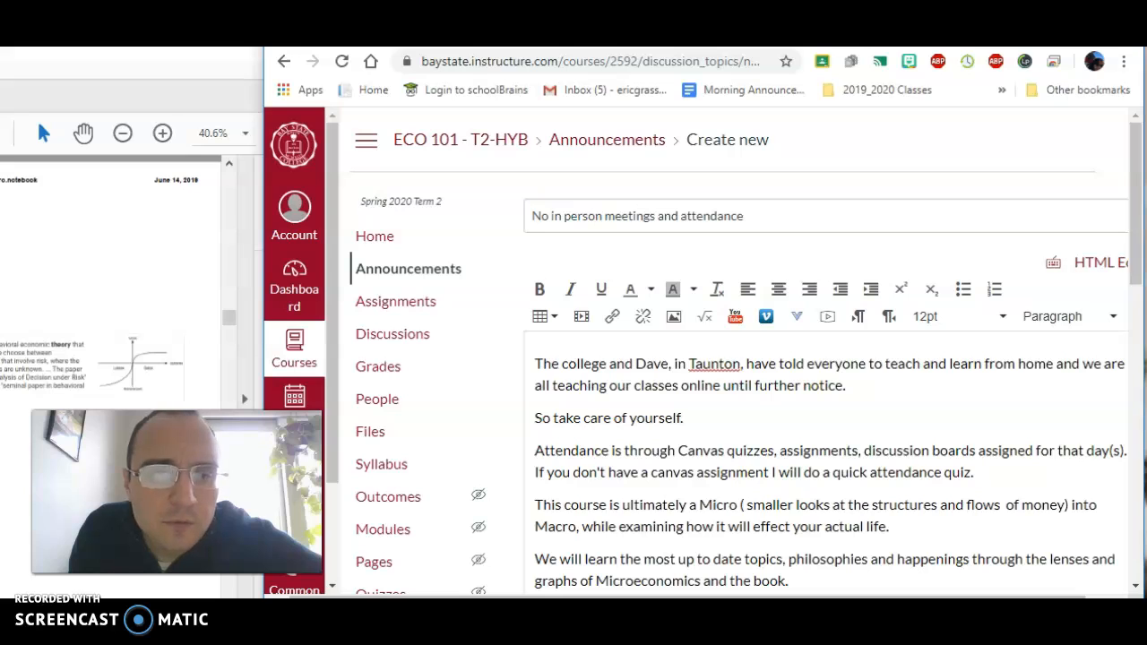
pyautogui.scroll(-3)
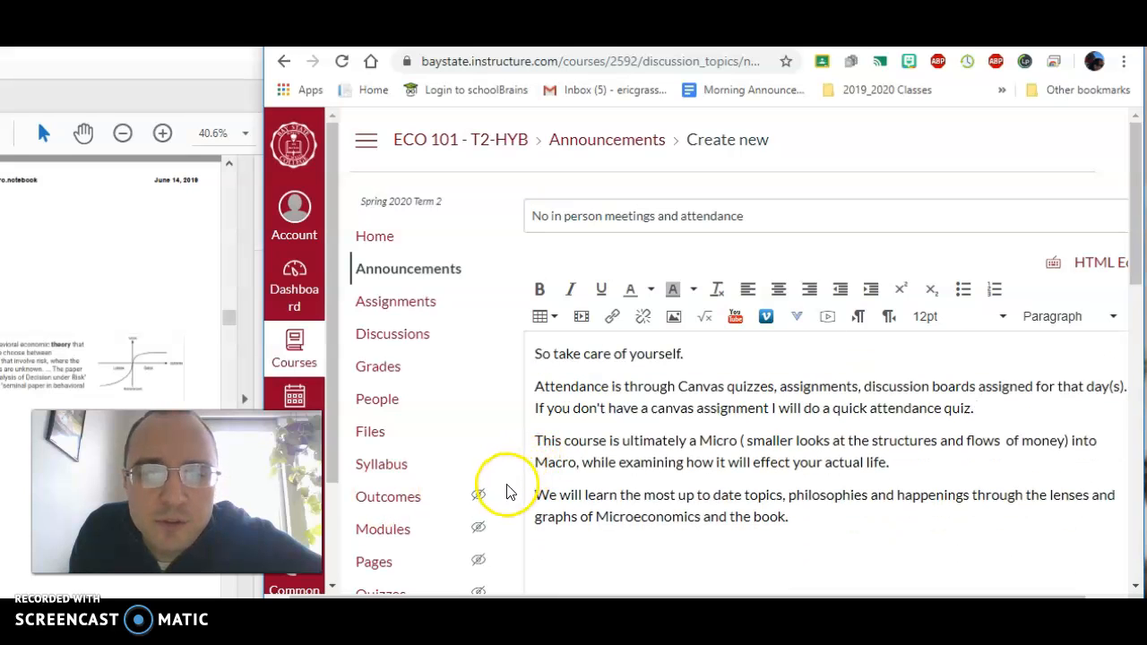